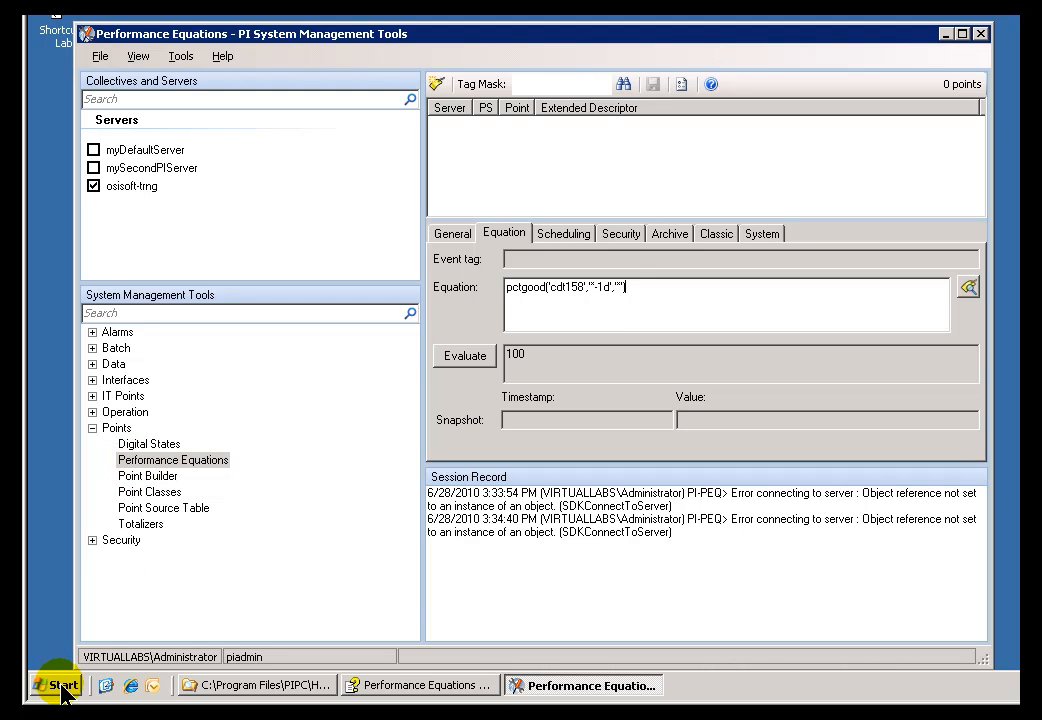
Launch PI System Management Tools from the programs list and focus the evaluated equation
left_click(56, 684)
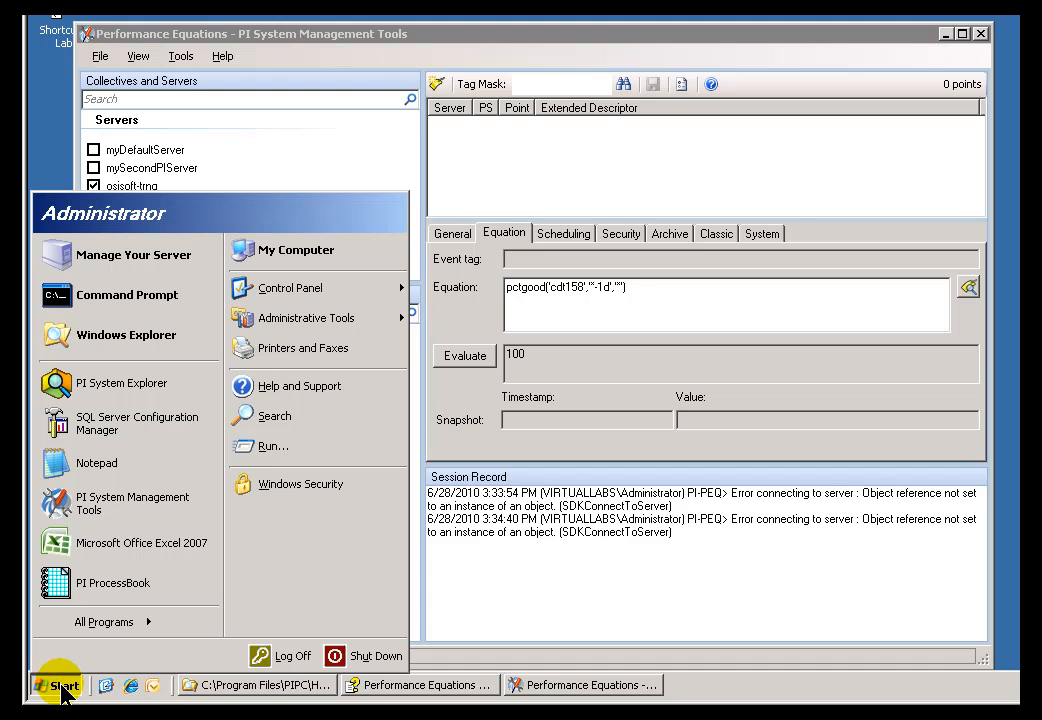
mouse_move(132, 504)
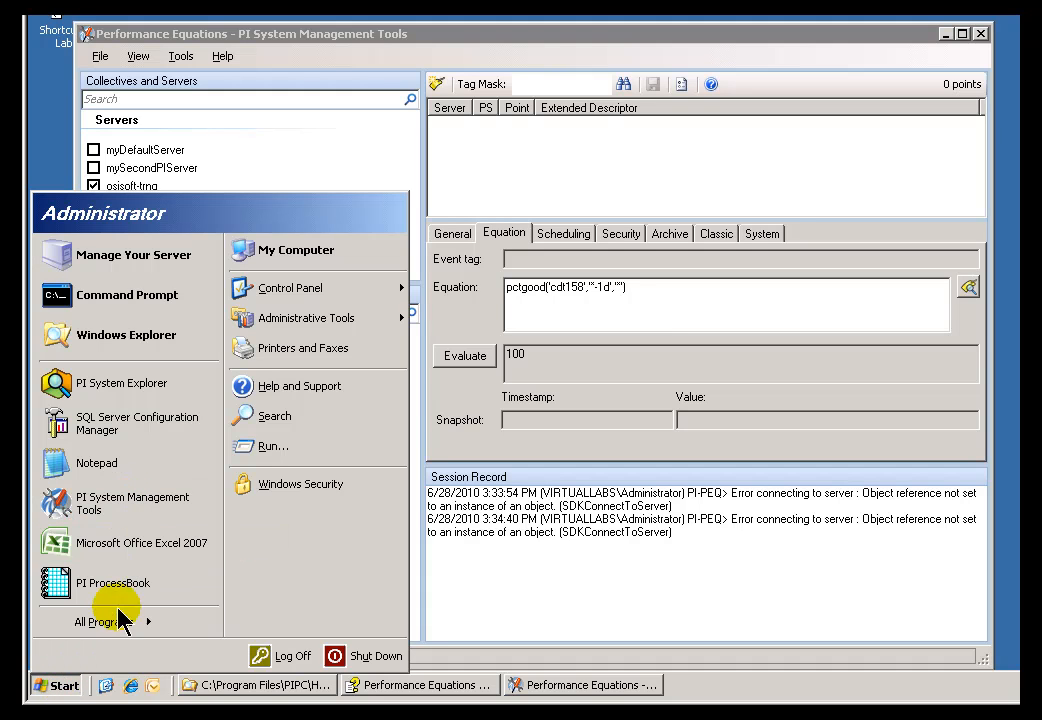
left_click(104, 620)
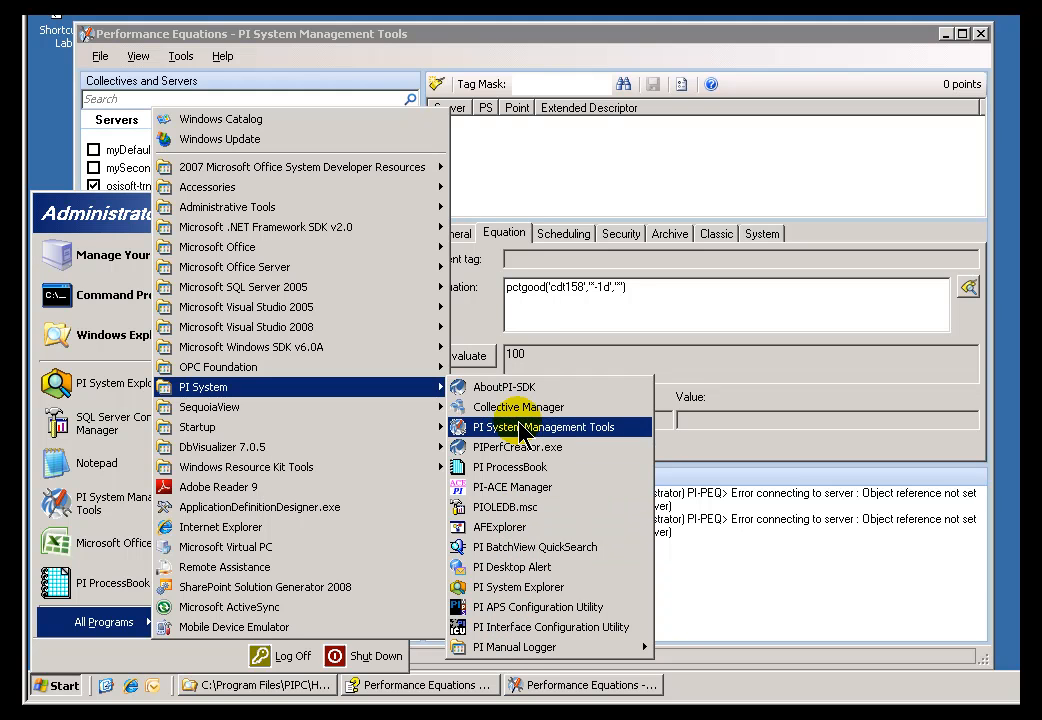
left_click(544, 428)
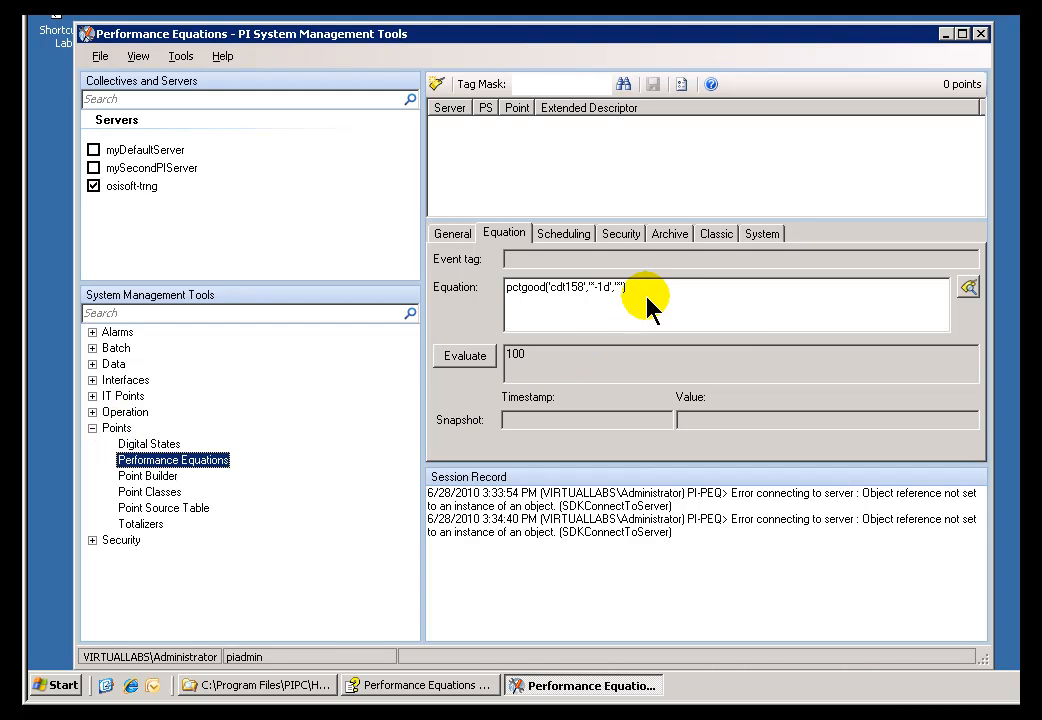
left_click(624, 288)
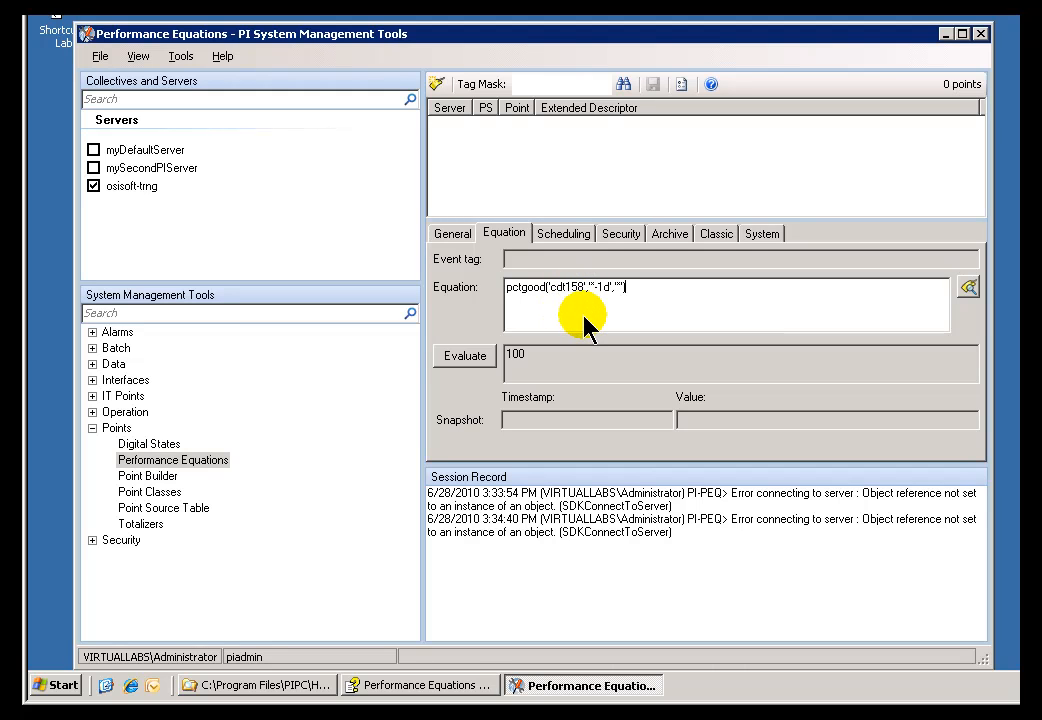
mouse_move(844, 696)
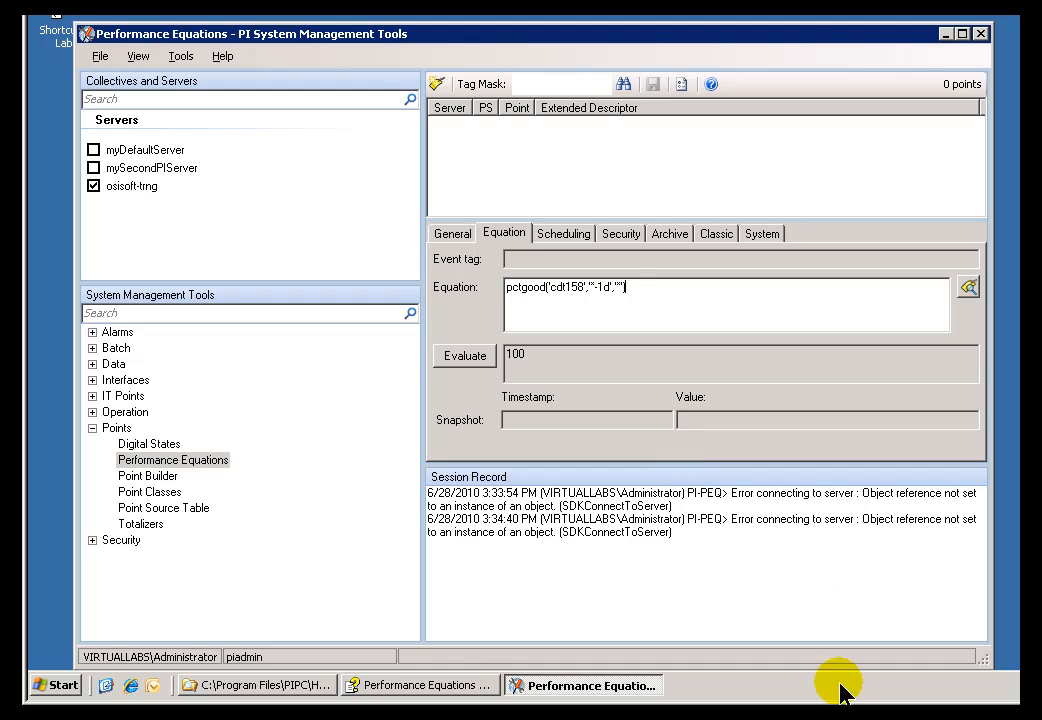
mouse_move(848, 692)
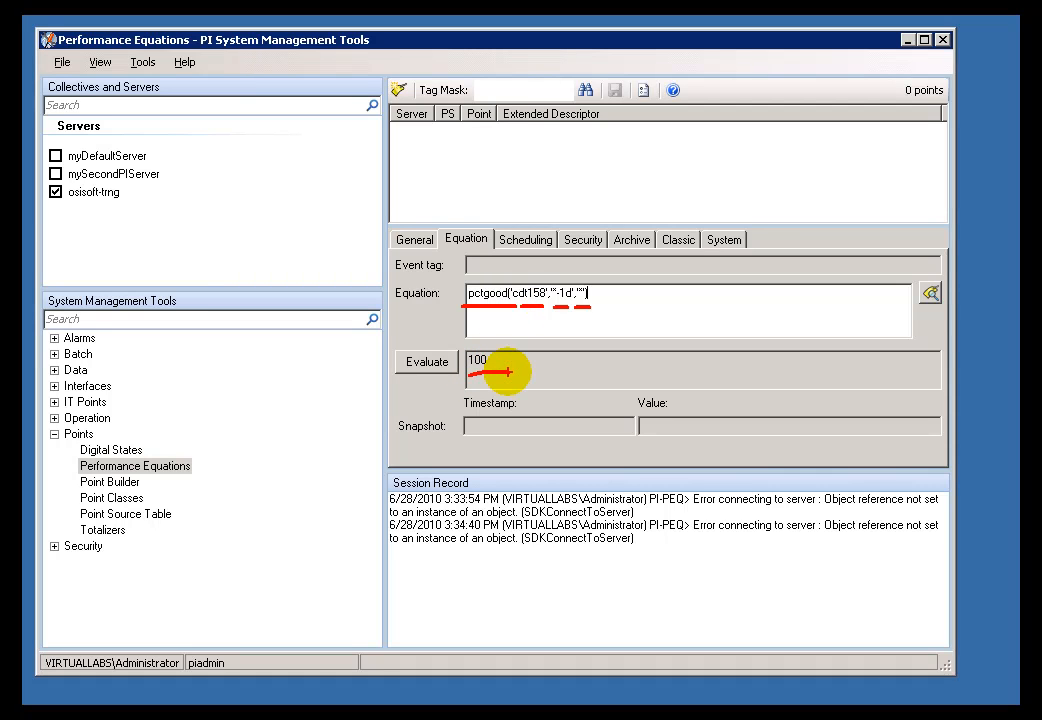
mouse_move(676, 380)
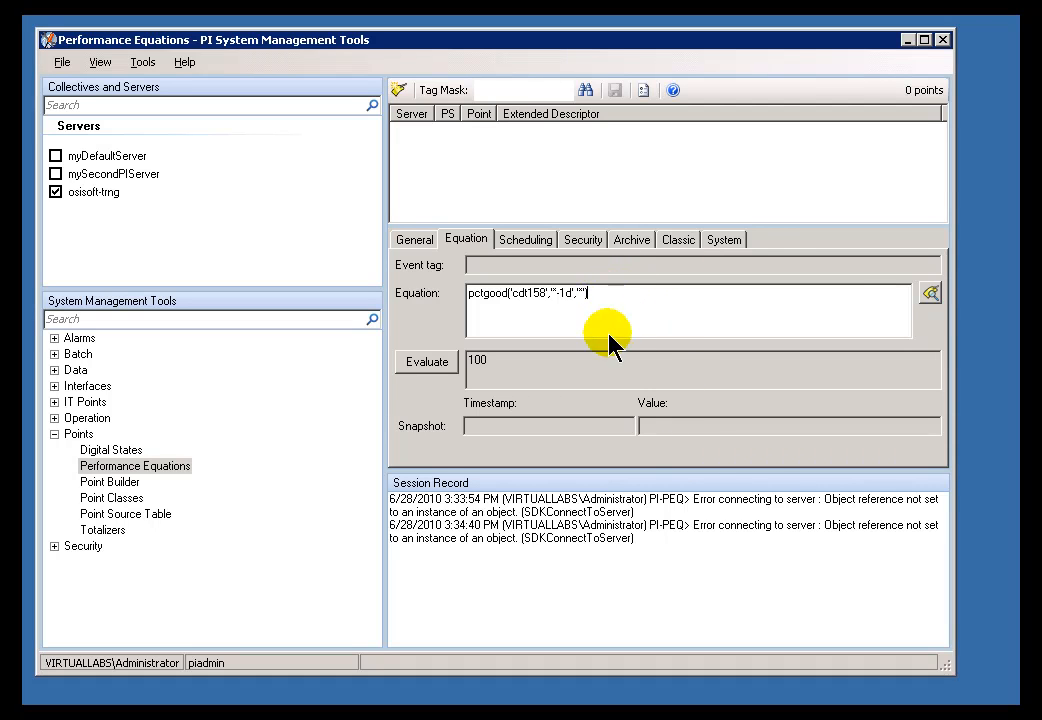
mouse_move(614, 576)
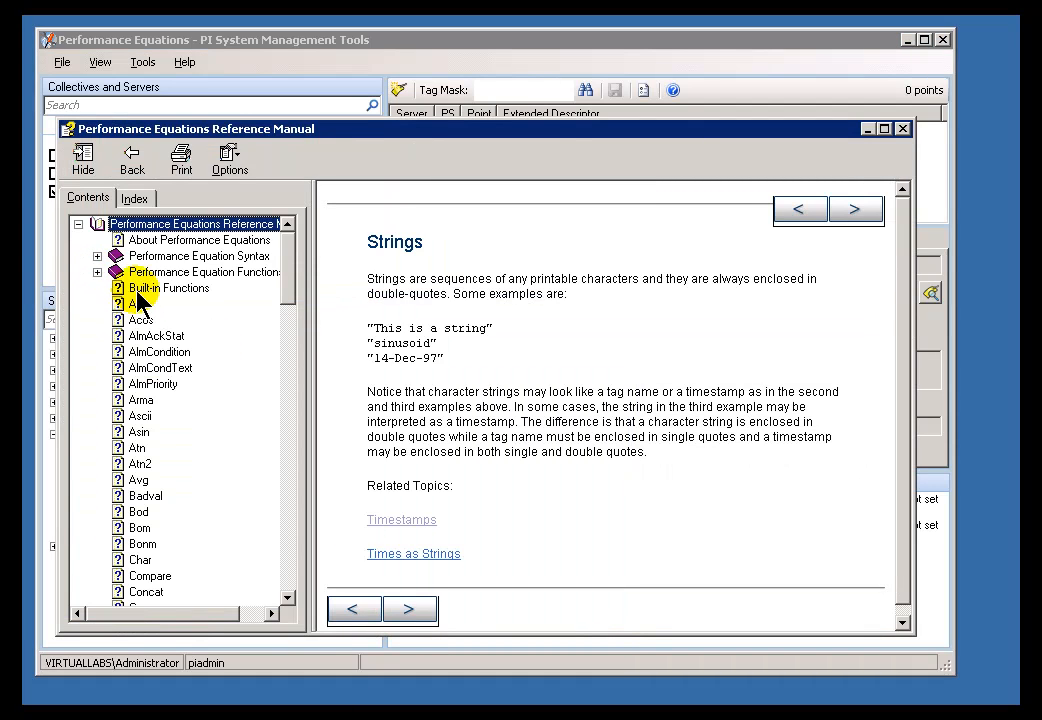
Locate PctGood under Built-in Functions in the reference manual and view its help page
scroll("down", 3)
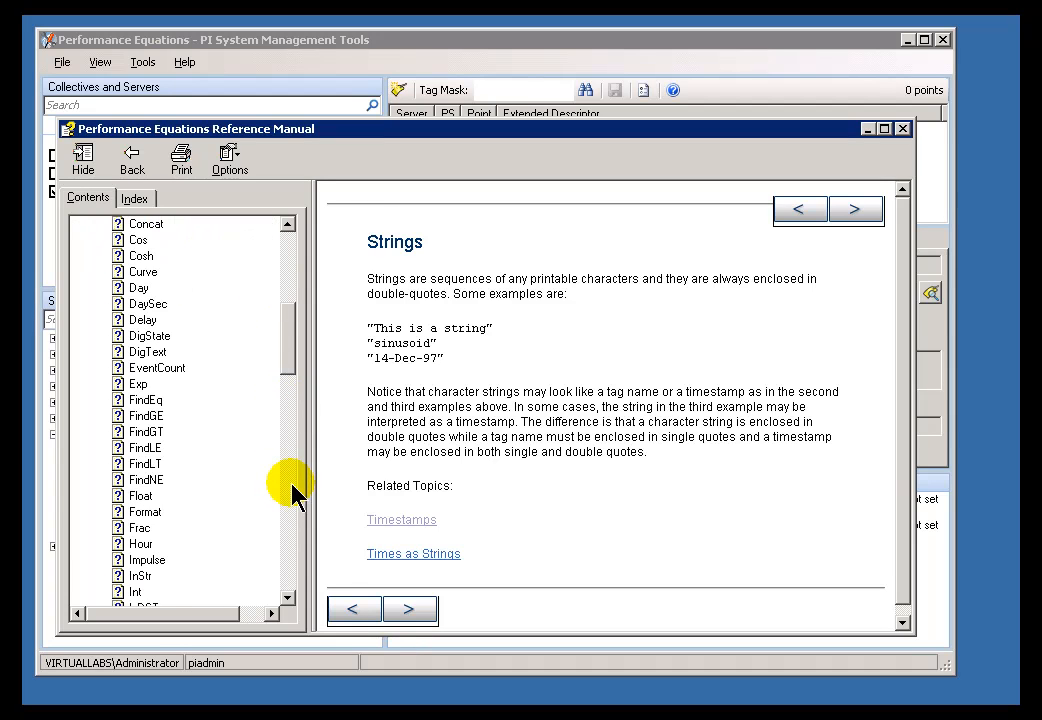
scroll("down", 3)
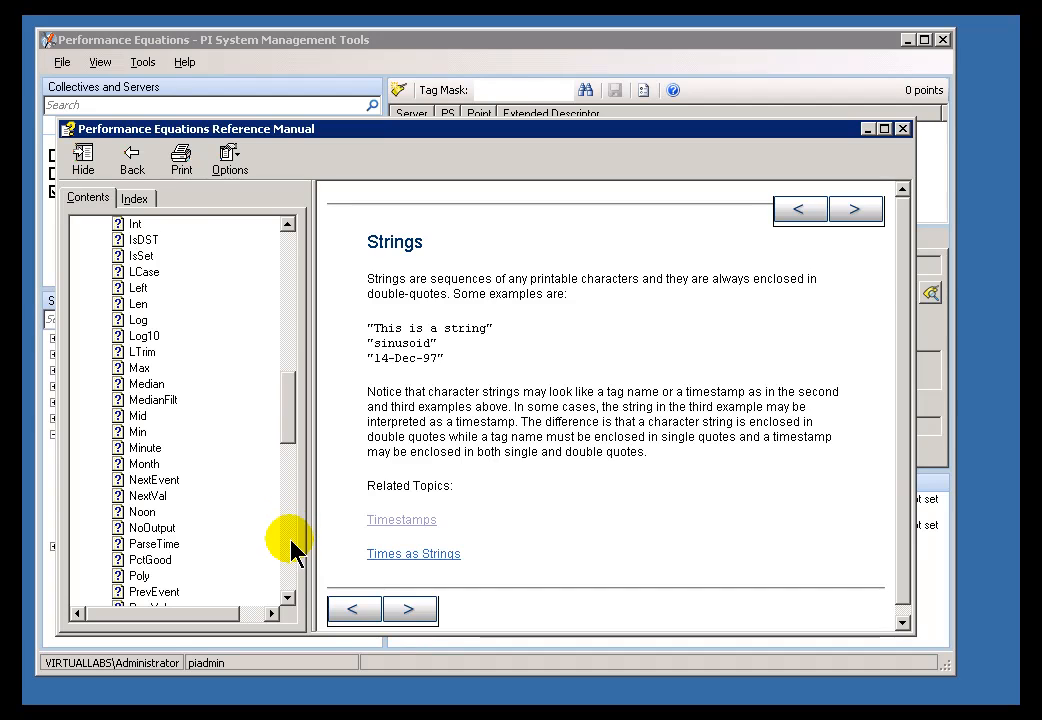
left_click(148, 560)
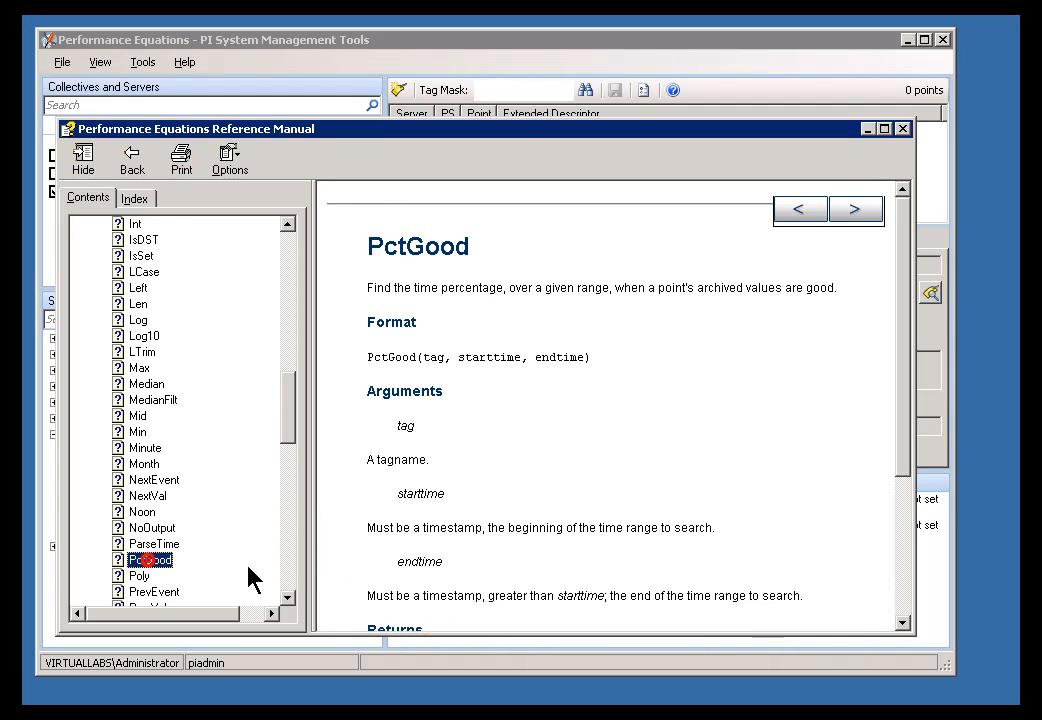
scroll("down", 3)
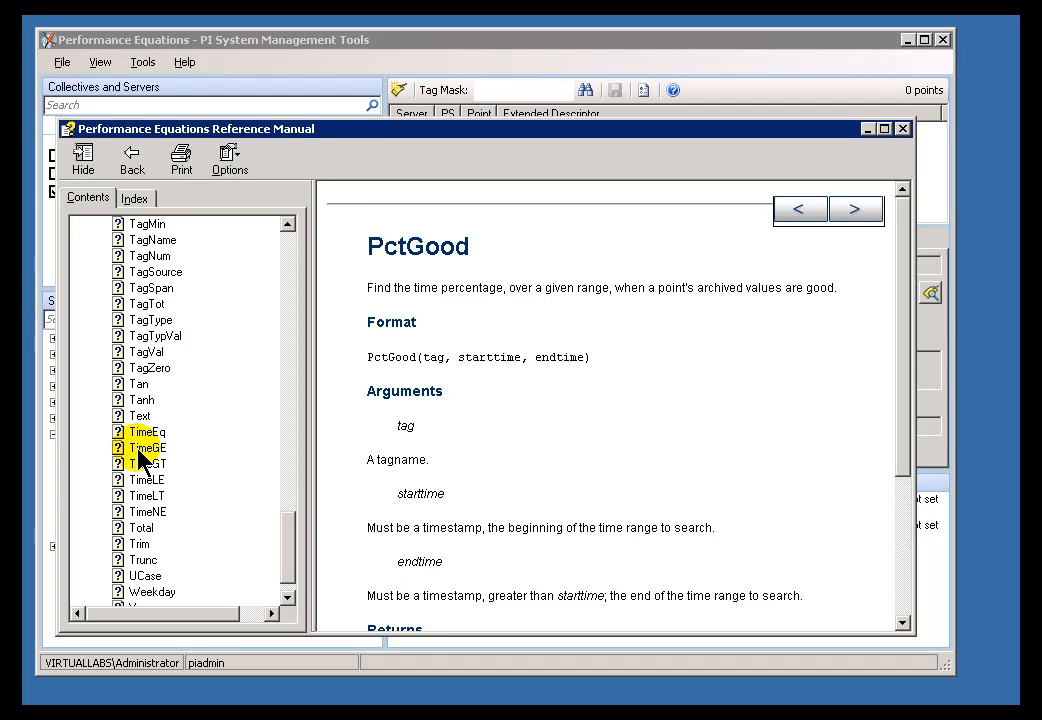
mouse_move(138, 496)
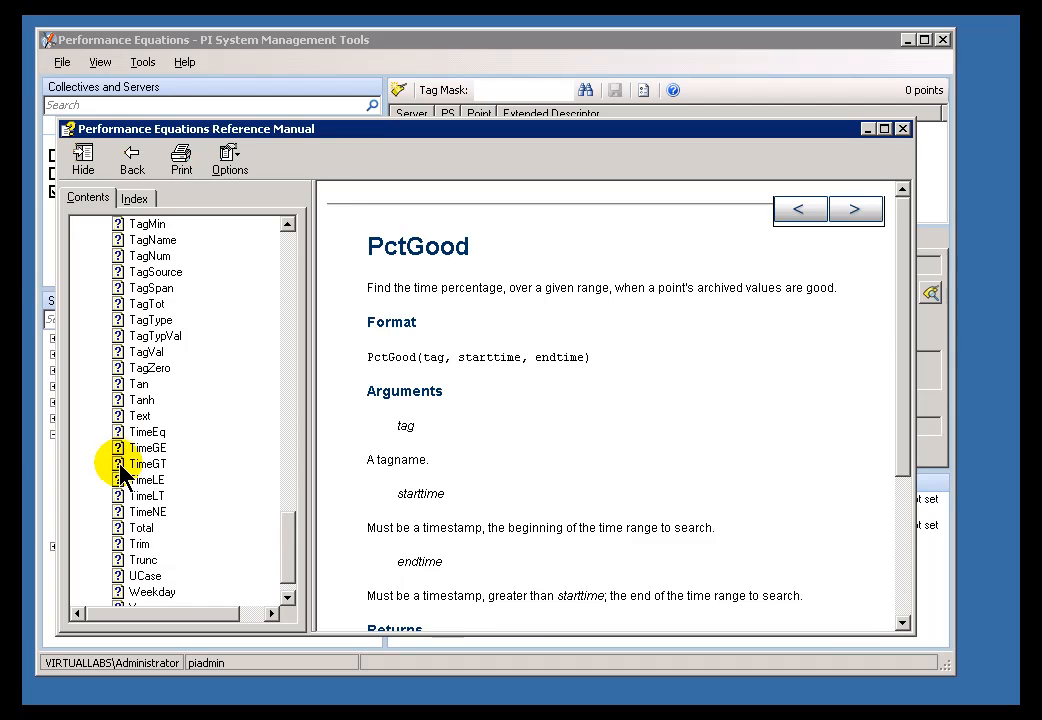
left_click(148, 432)
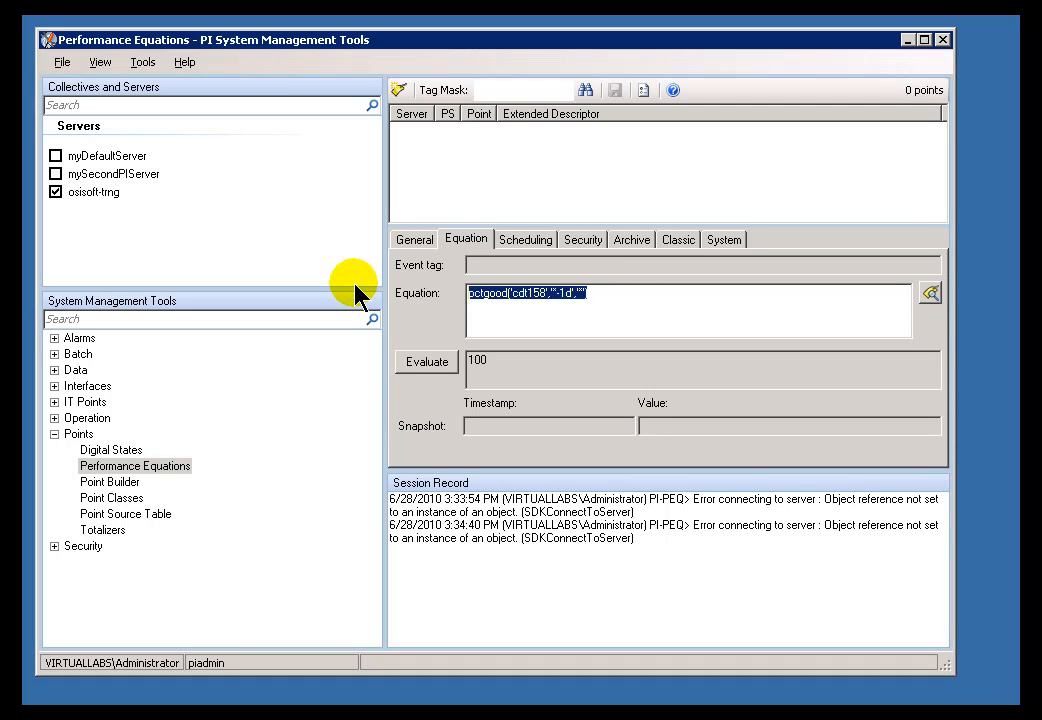
Enter timeeq('cdm158','y+7h','y+15h',"auto") as the equation and evaluate it to 6600
type("timeeq('cdm158")
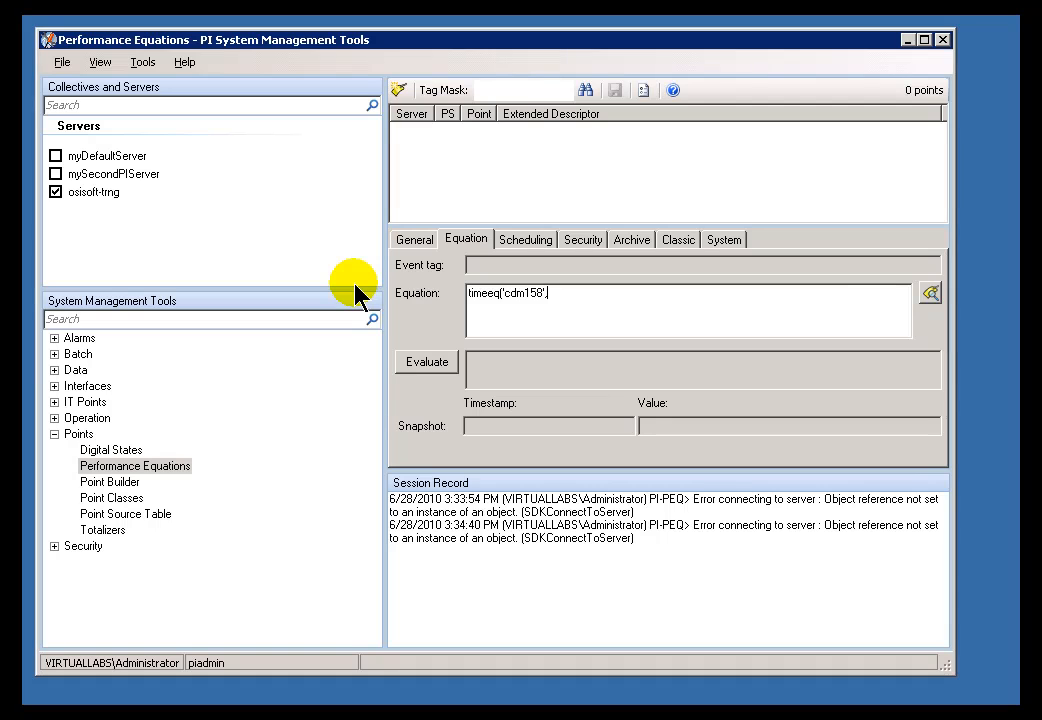
type(",")
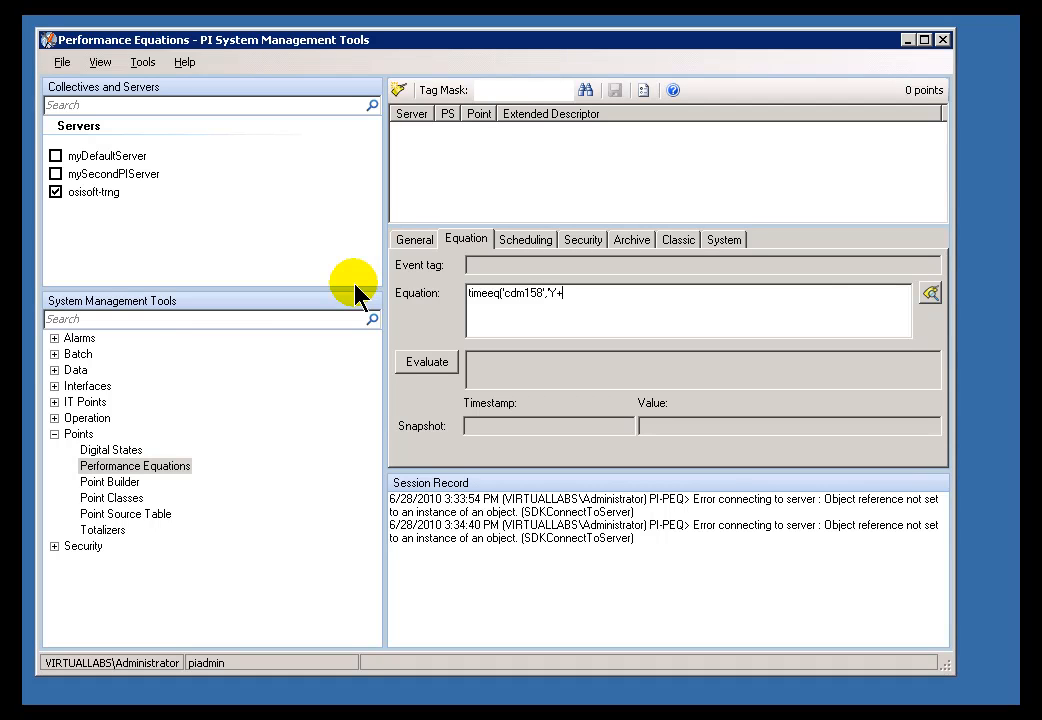
type("y")
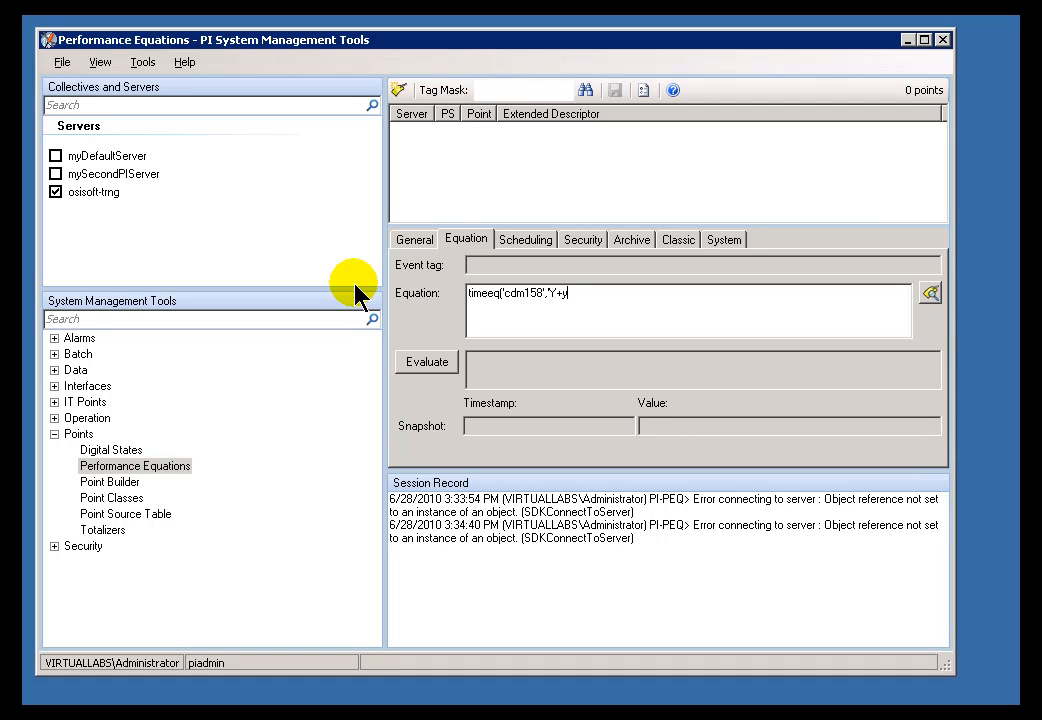
type("7h")
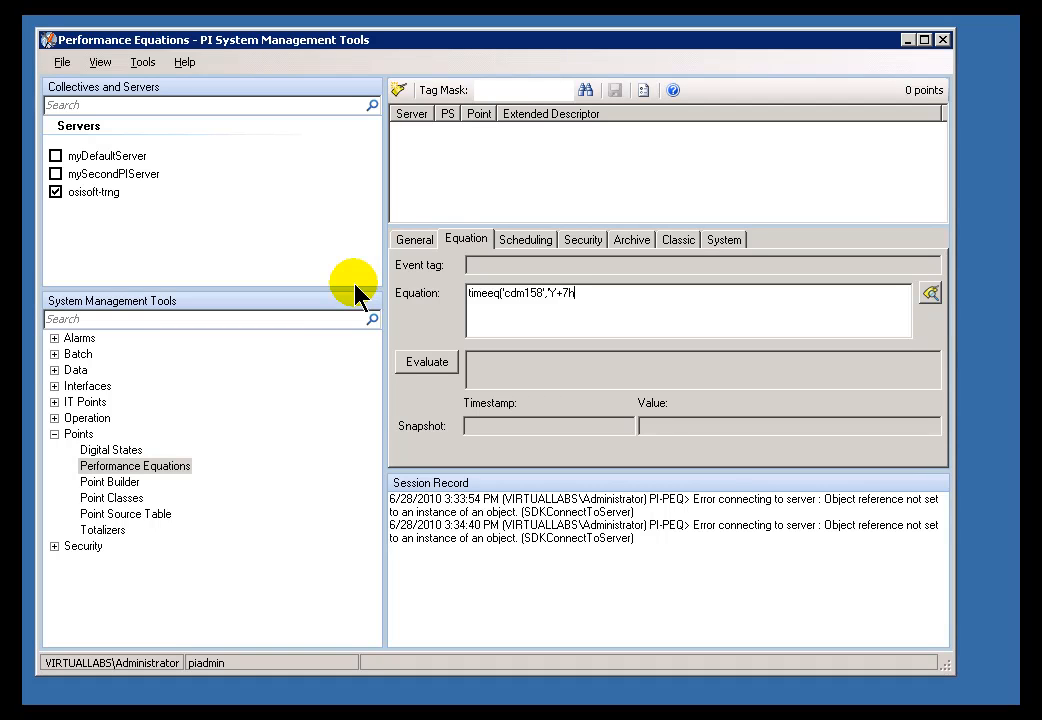
type(",'y+15h',\"auto\")")
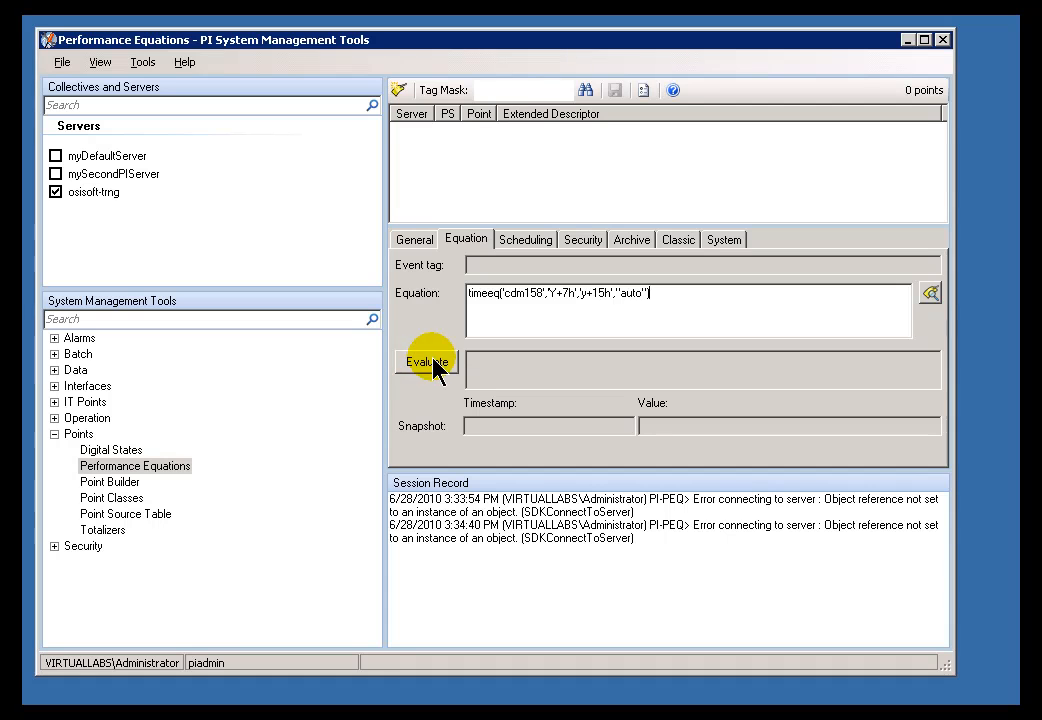
left_click(426, 360)
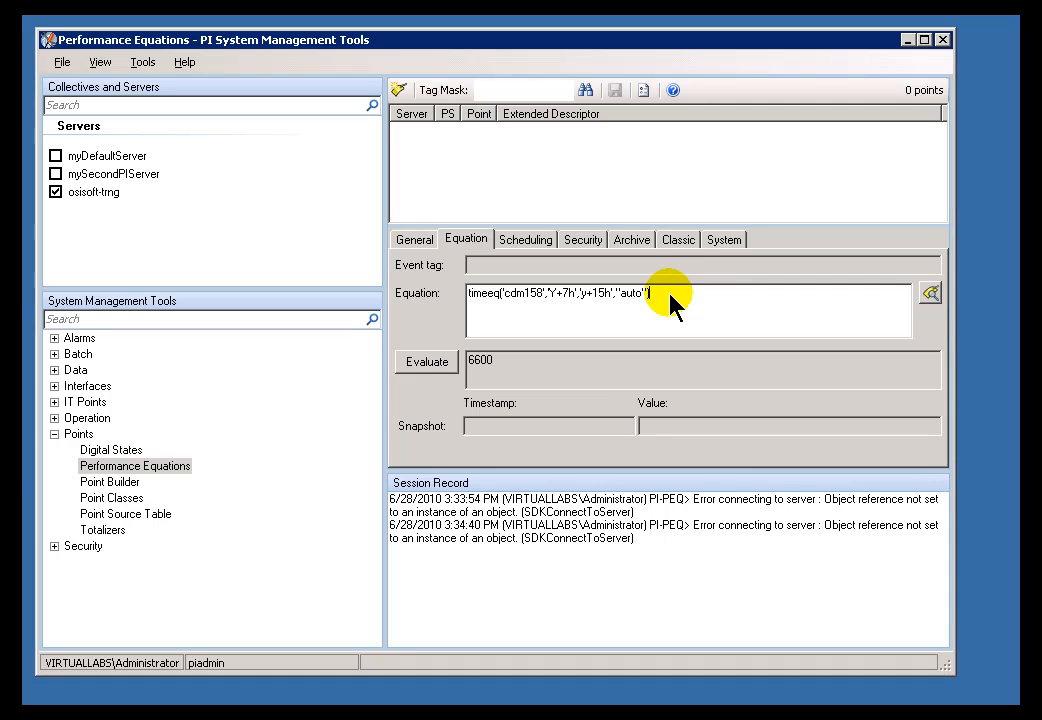
mouse_move(596, 436)
type("if (")
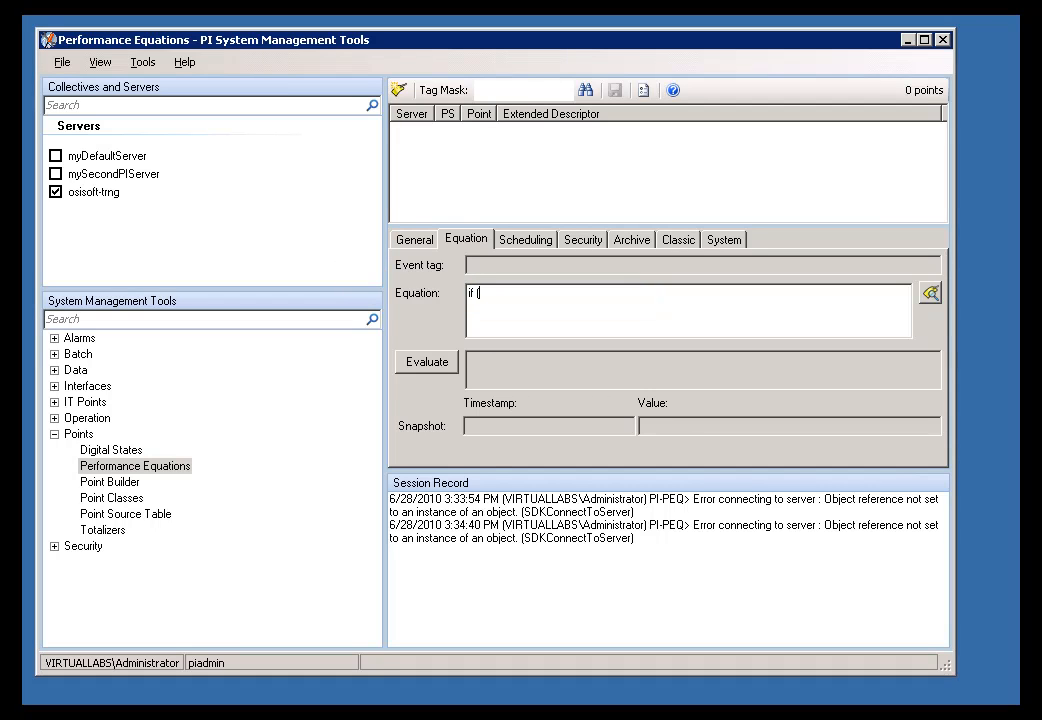
Evaluate the equation if 'sinusoid' > 50 then 1 else 0
type("'sinusoid' > 50 then")
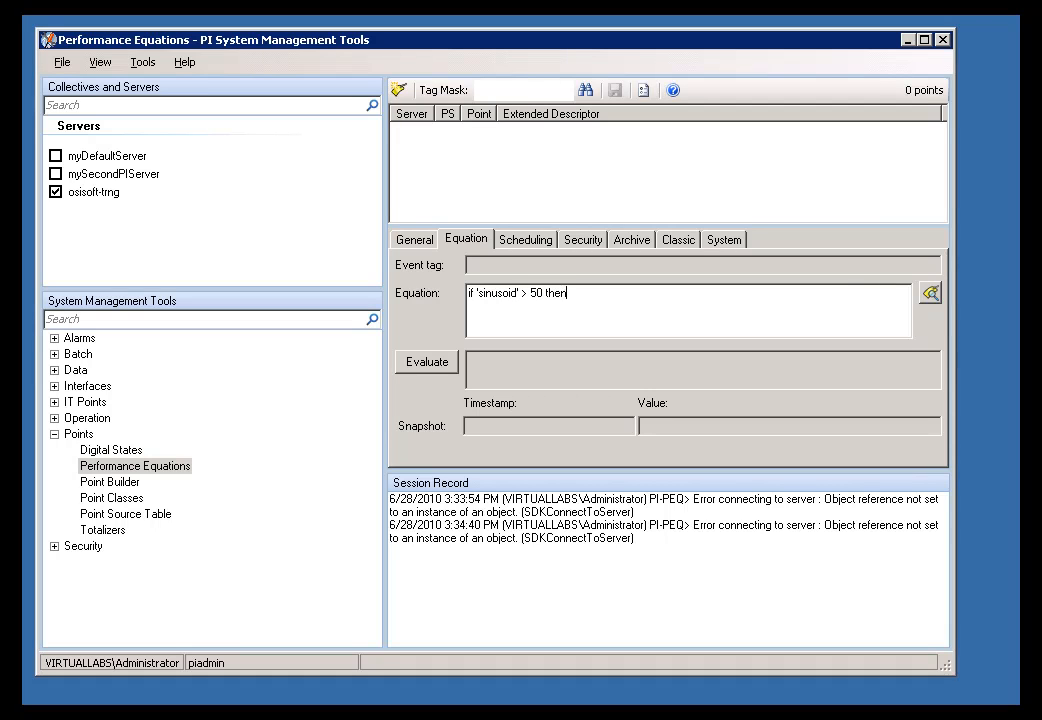
type("1 else 0")
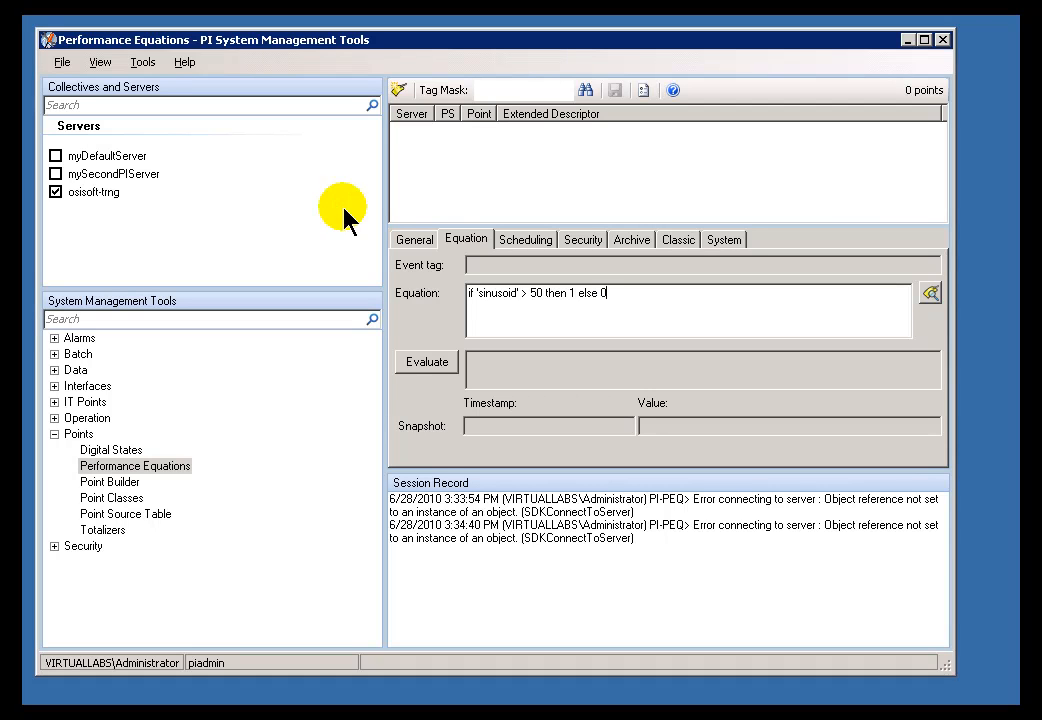
left_click(426, 360)
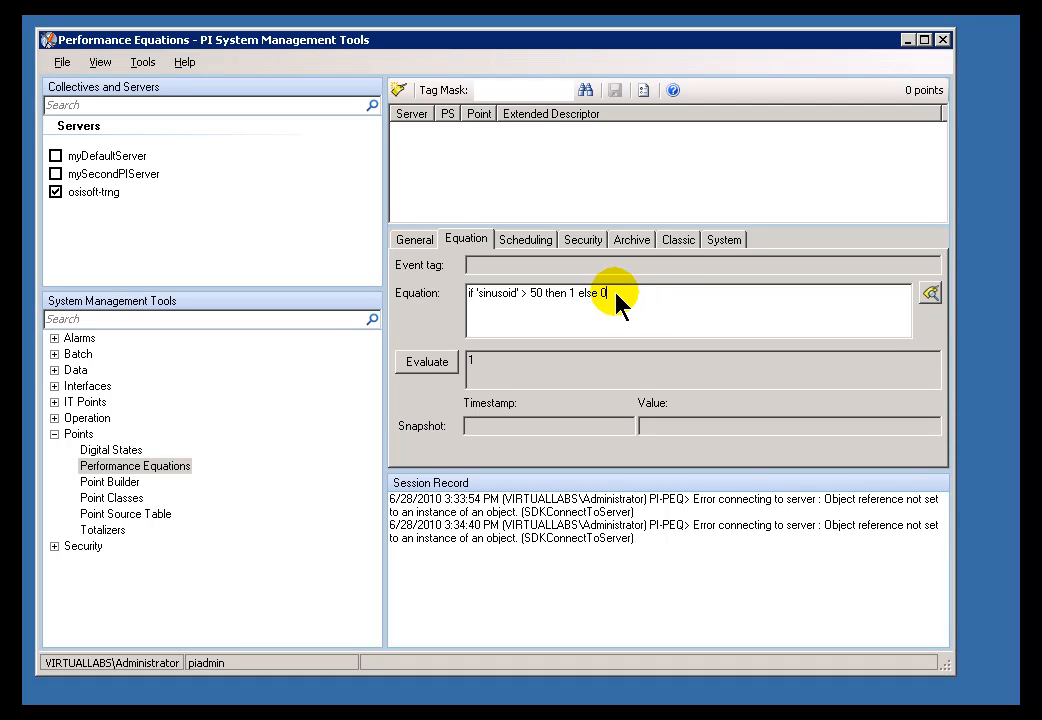
Change the else branch from 0 to nooutput()
key("Backspace")
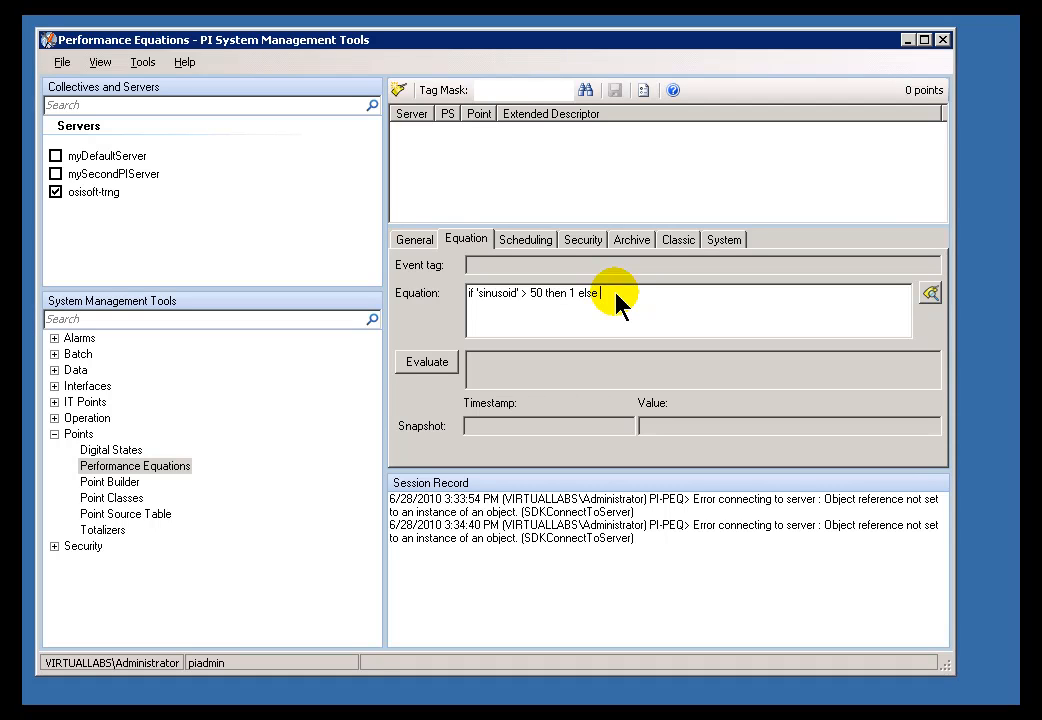
type("nooutput()")
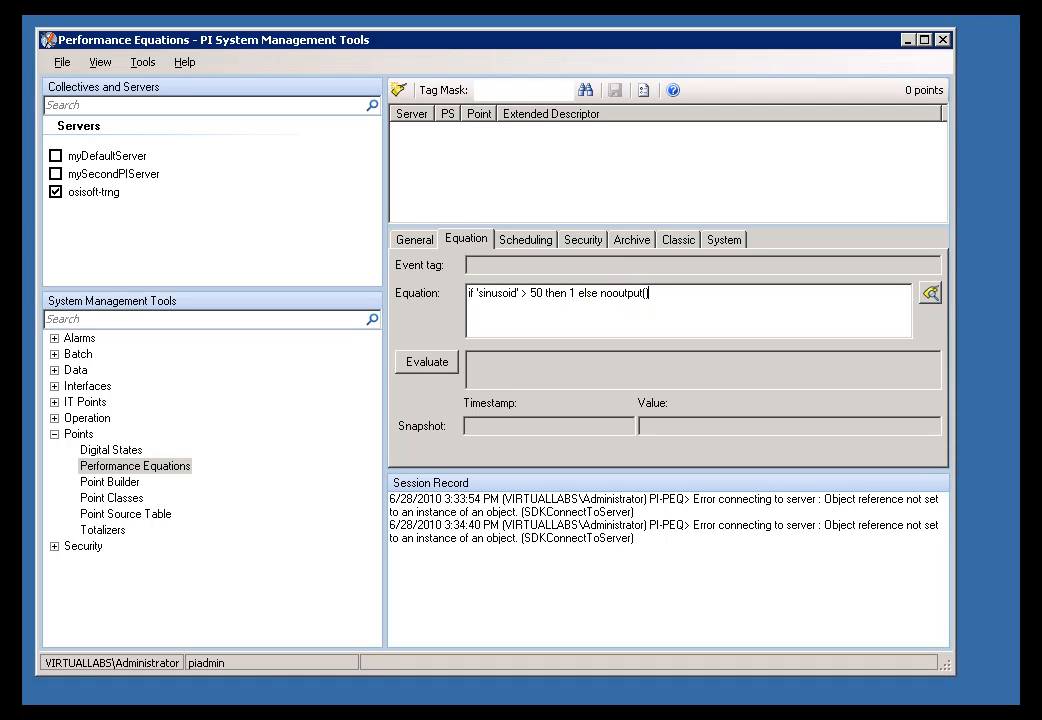
left_click(612, 304)
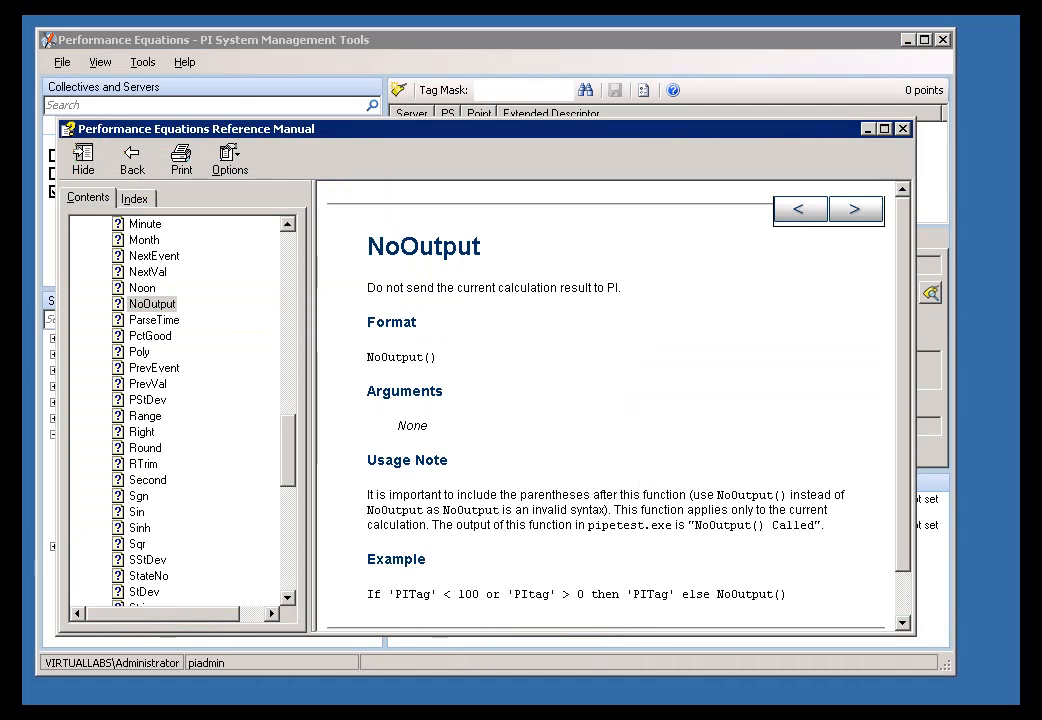
Scroll the help Contents toward the NoOutput entry under Built-in Functions
scroll("down", 3)
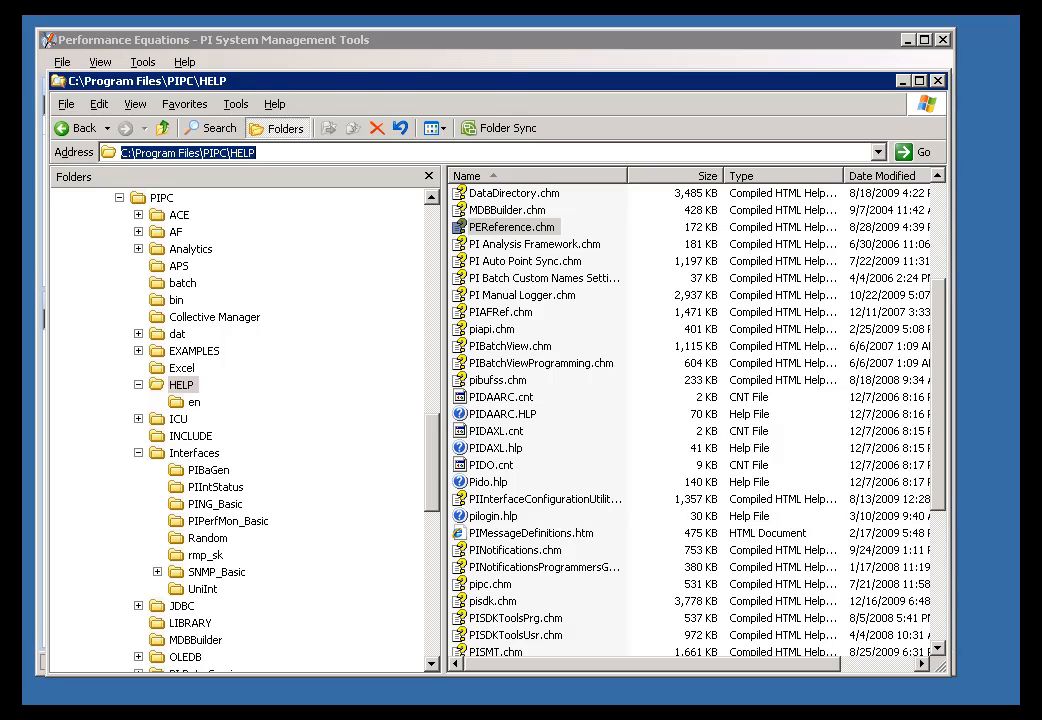
Open PEReference.chm from C:\Program Files\PIPC\HELP and view the NoOutput page
double_click(508, 228)
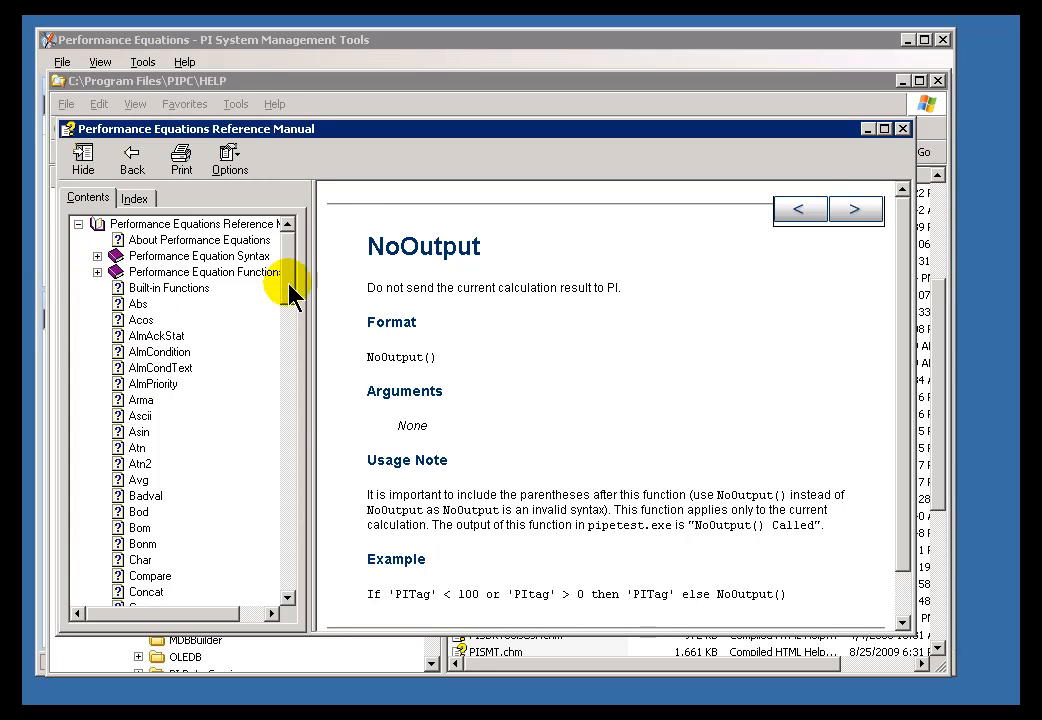
scroll("down", 3)
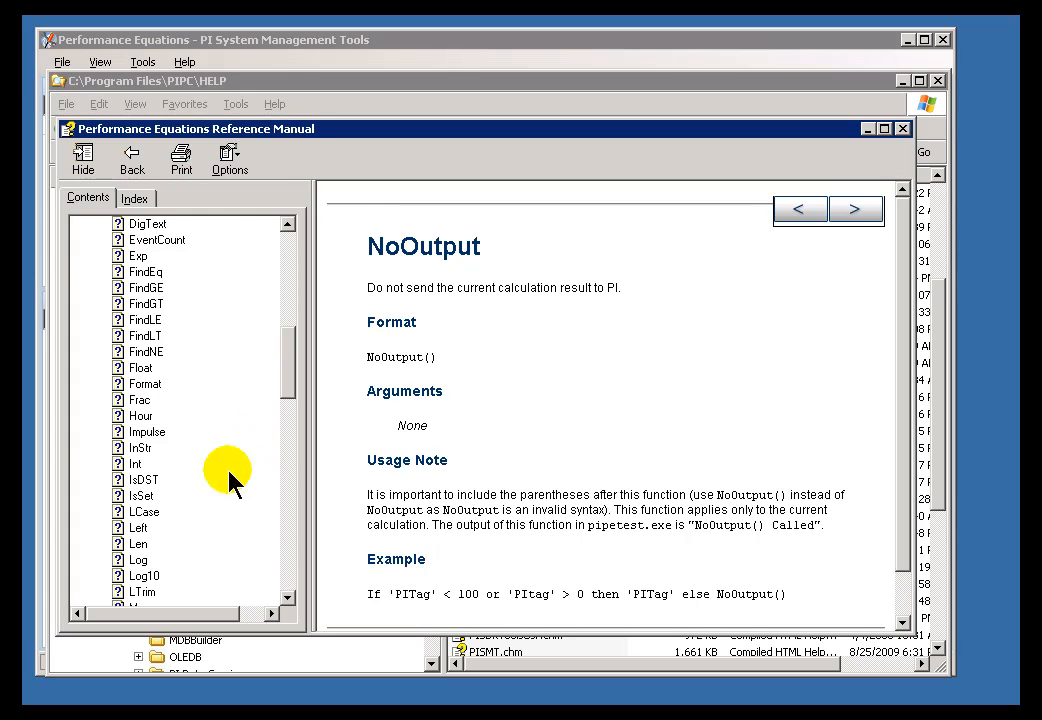